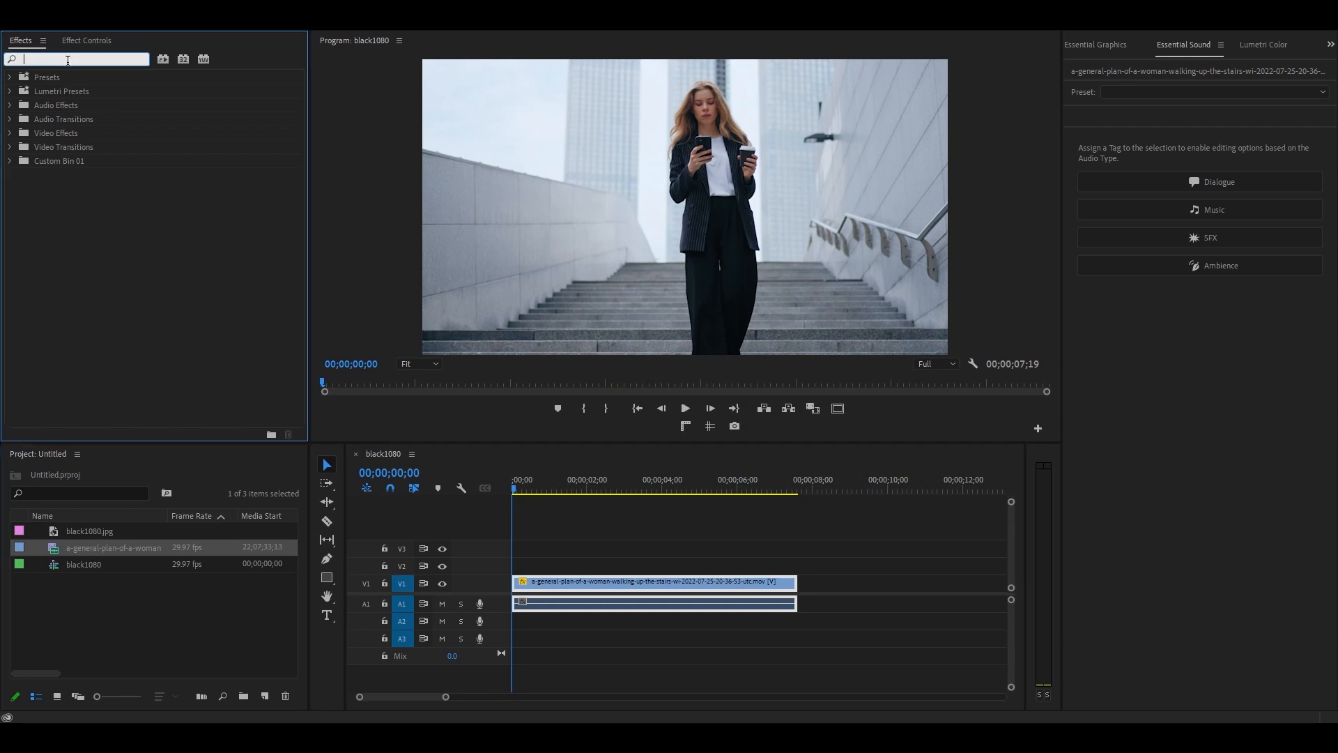
Step: Search the effects for 'gaus' to find Gaussian Blur for the stairs clip
type("gaus")
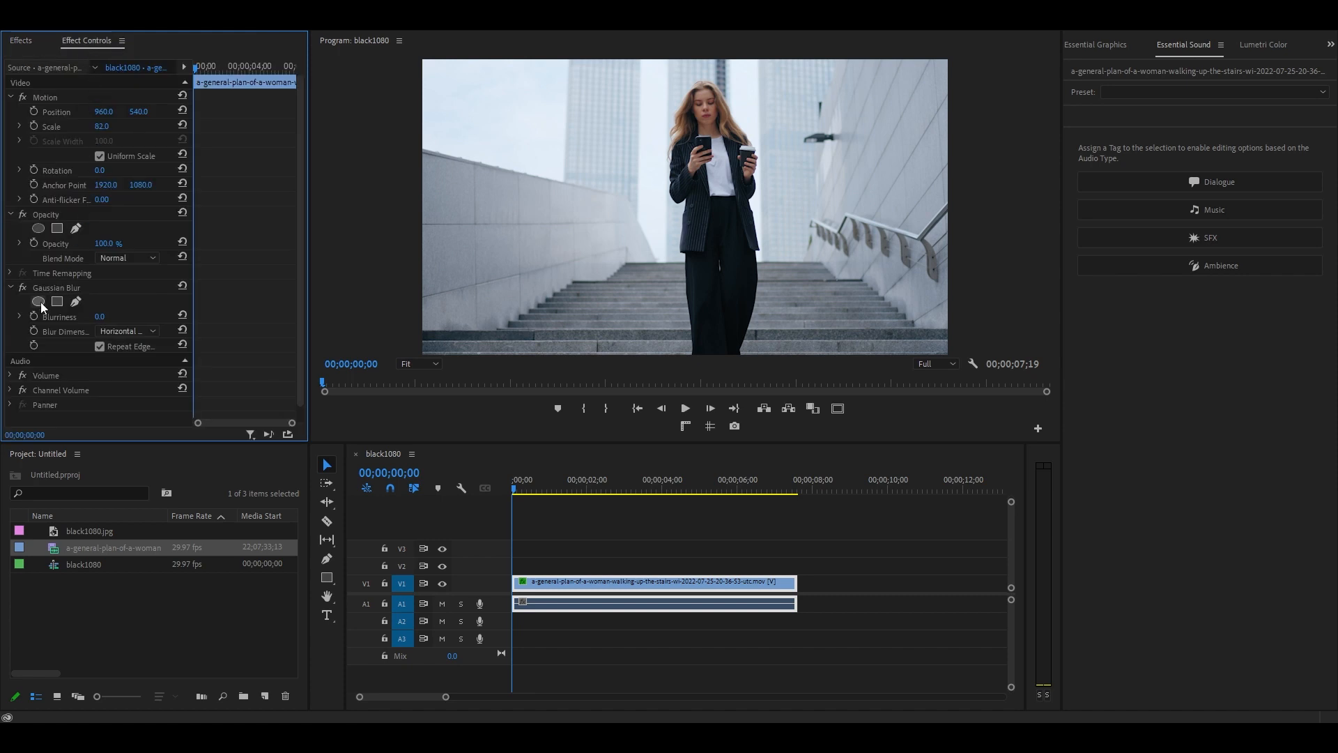
Step: Add an oval mask over the face with blurriness 57 and track it forward
left_click(57, 301)
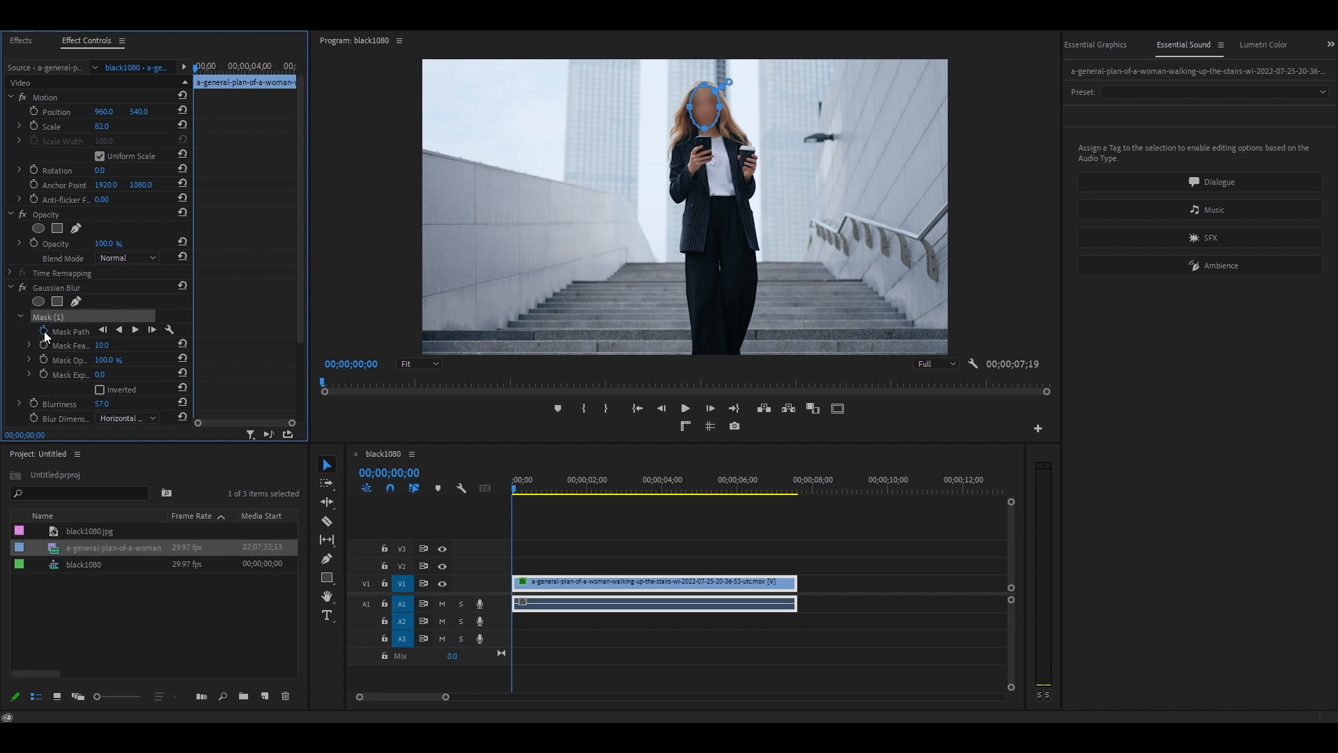
left_click(134, 330)
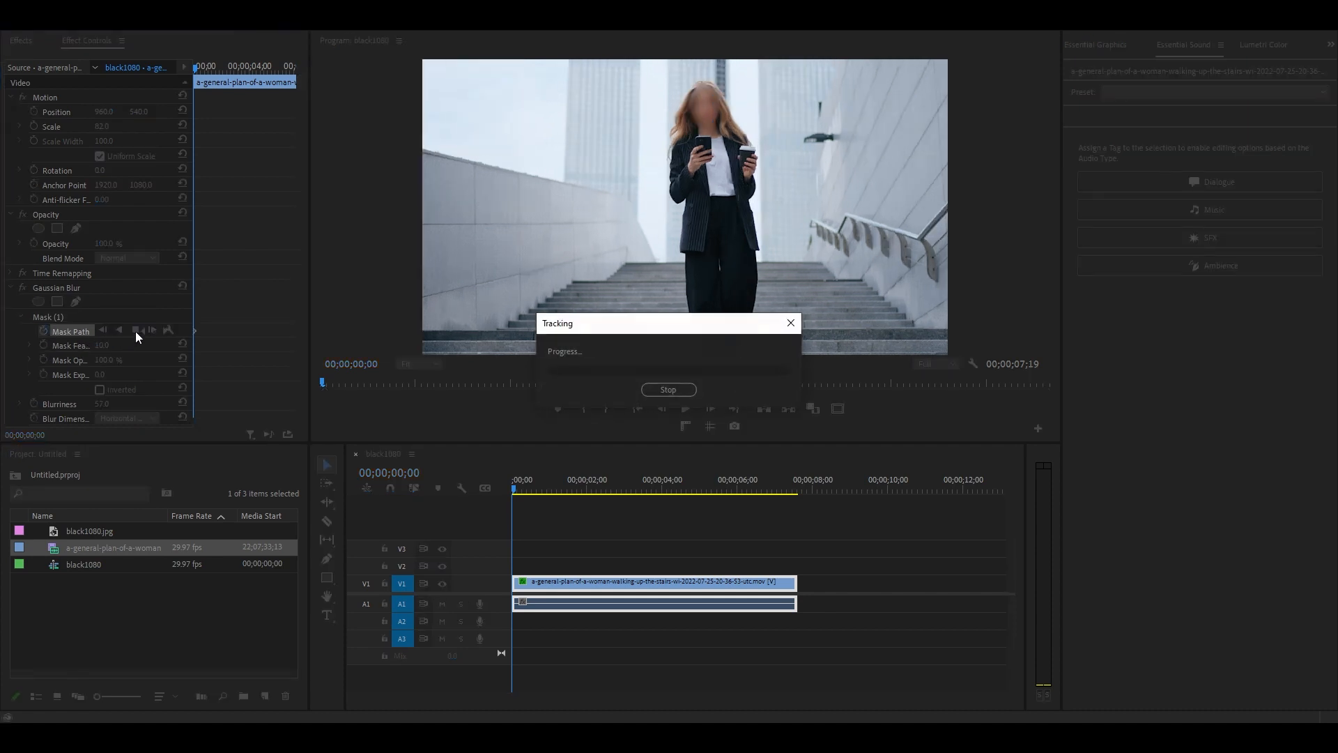